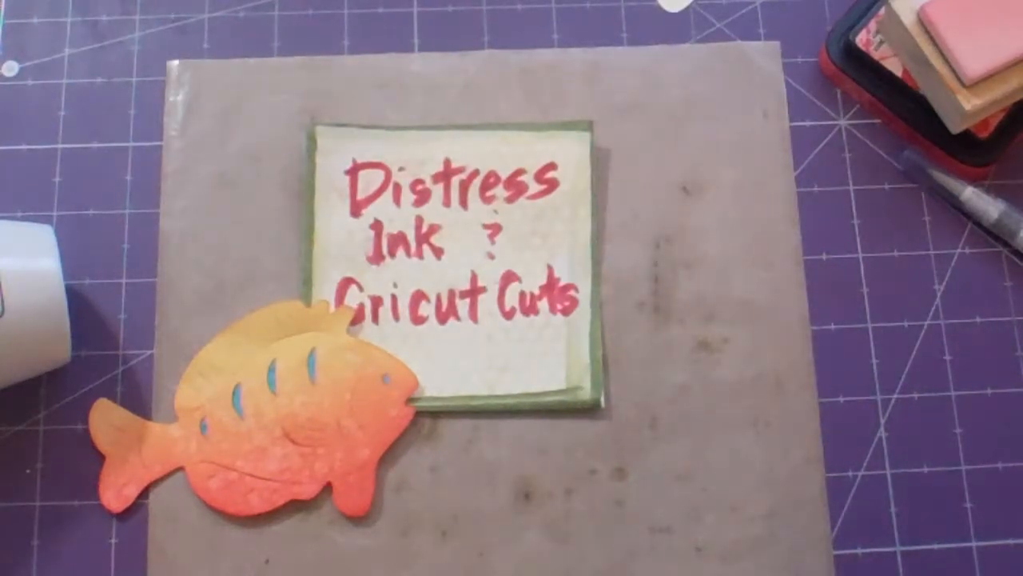
mouse_move(576, 216)
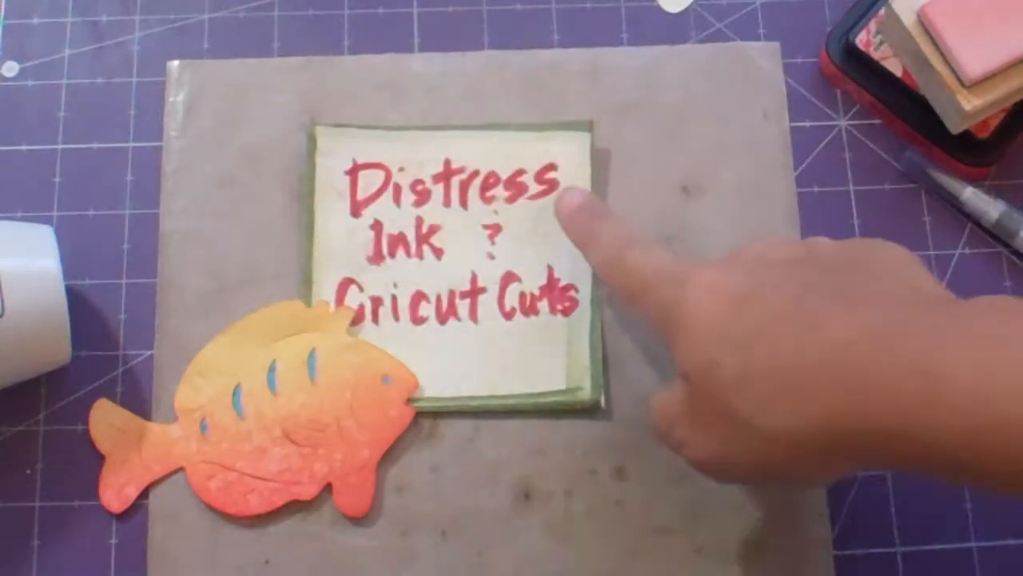